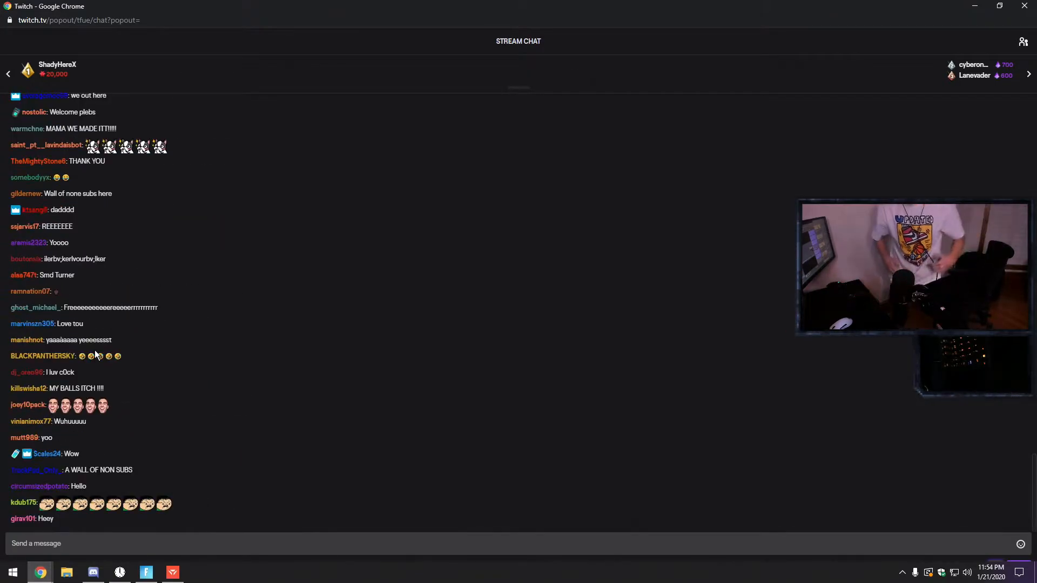
scroll(down, 3)
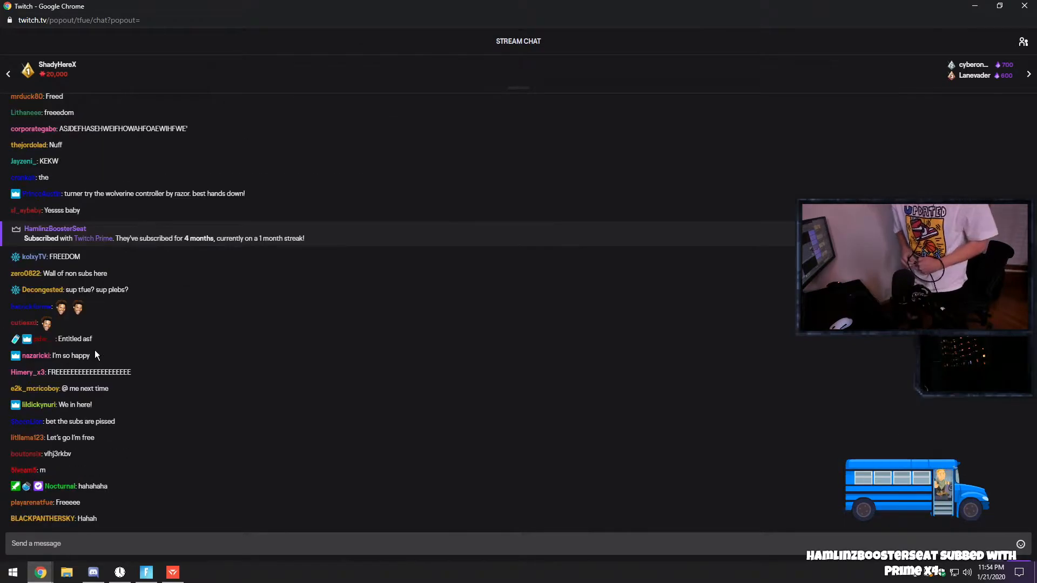
scroll(down, 3)
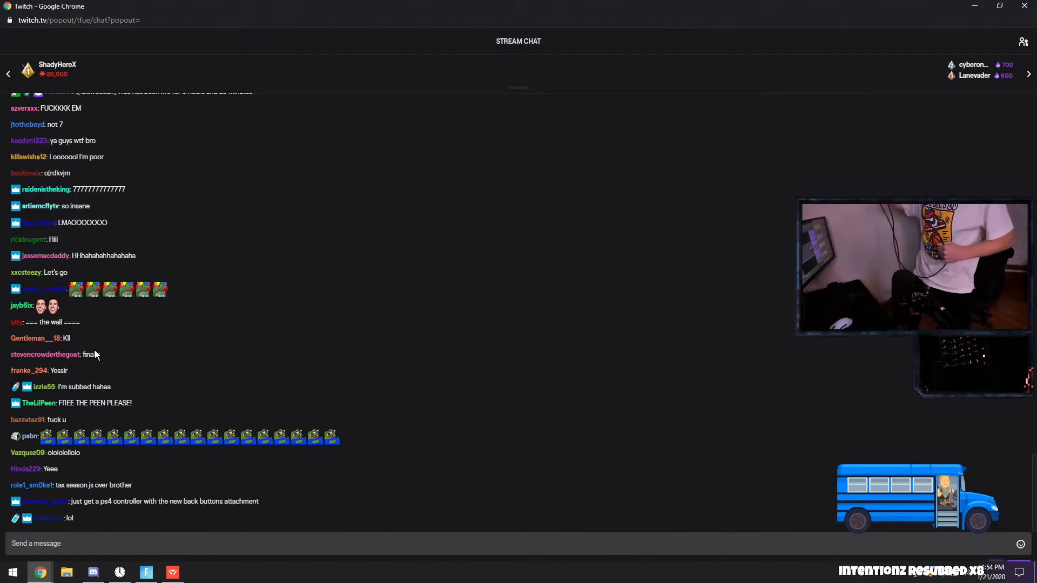
scroll(down, 3)
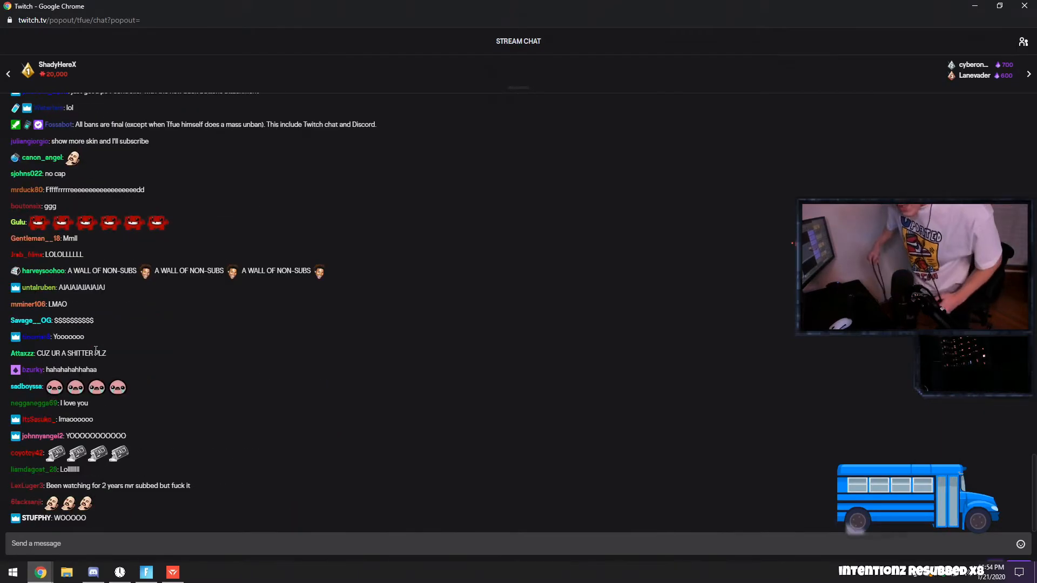